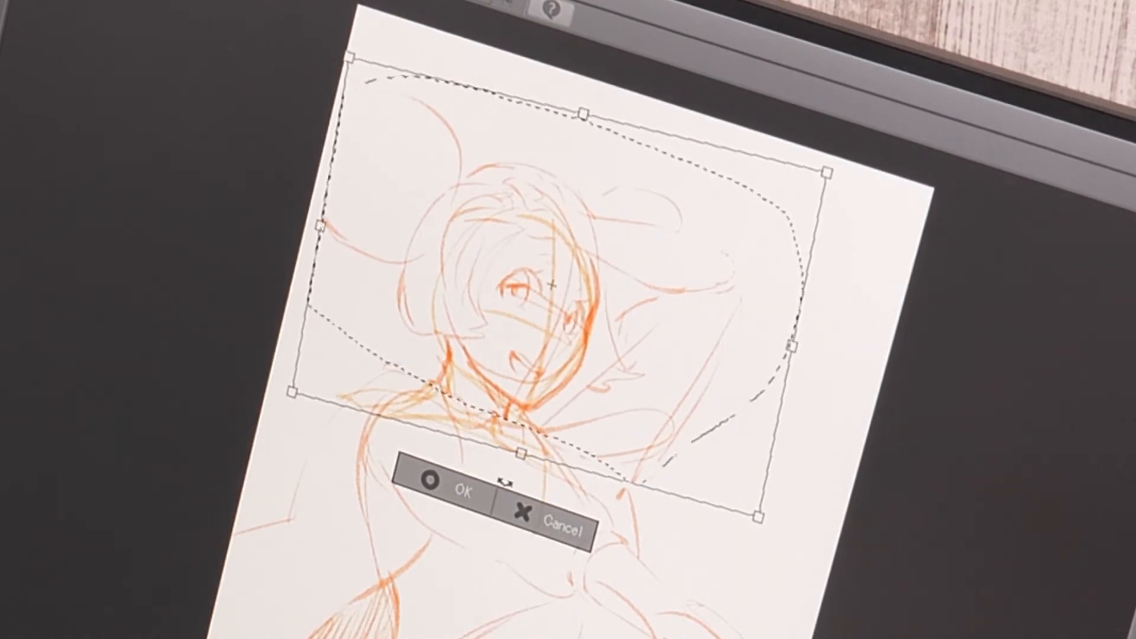
- Apply the scale/rotate transform to the head area of the orange sketch
left_click(449, 490)
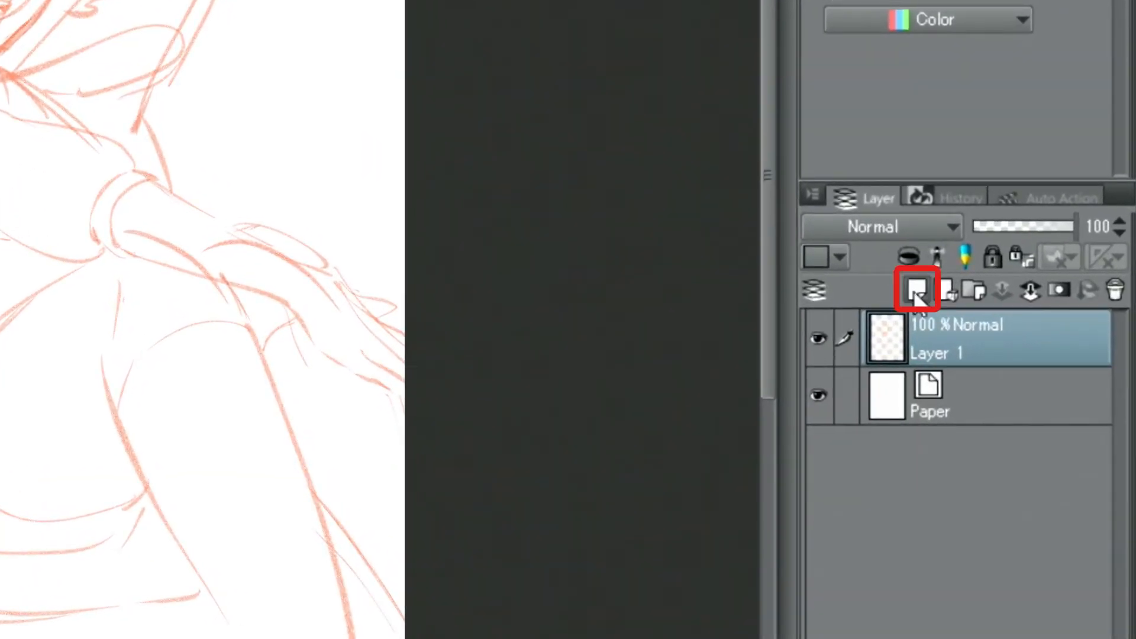
- Add a new raster layer above the sketch and drop Layer 1's opacity to 64%
left_click(916, 290)
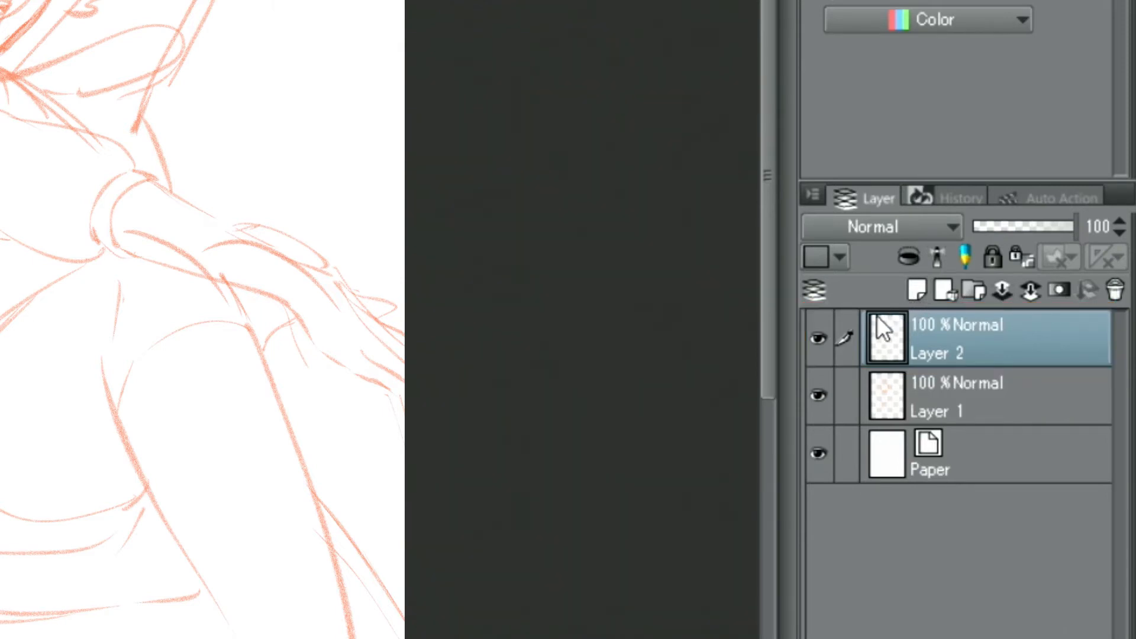
left_click(978, 397)
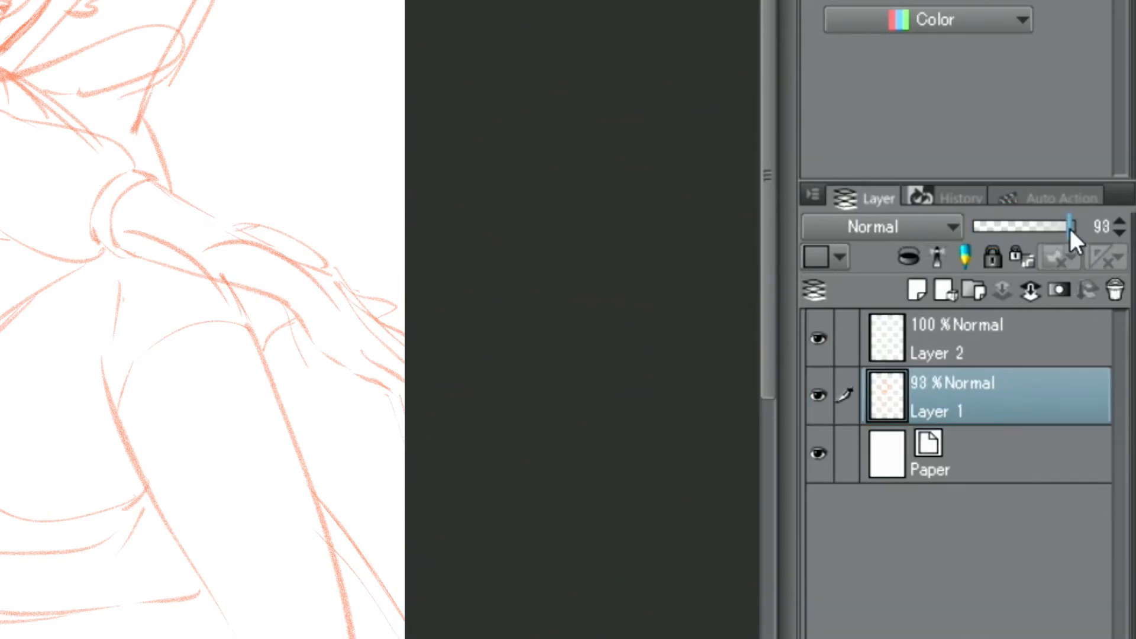
left_click_drag(1075, 228, 1054, 229)
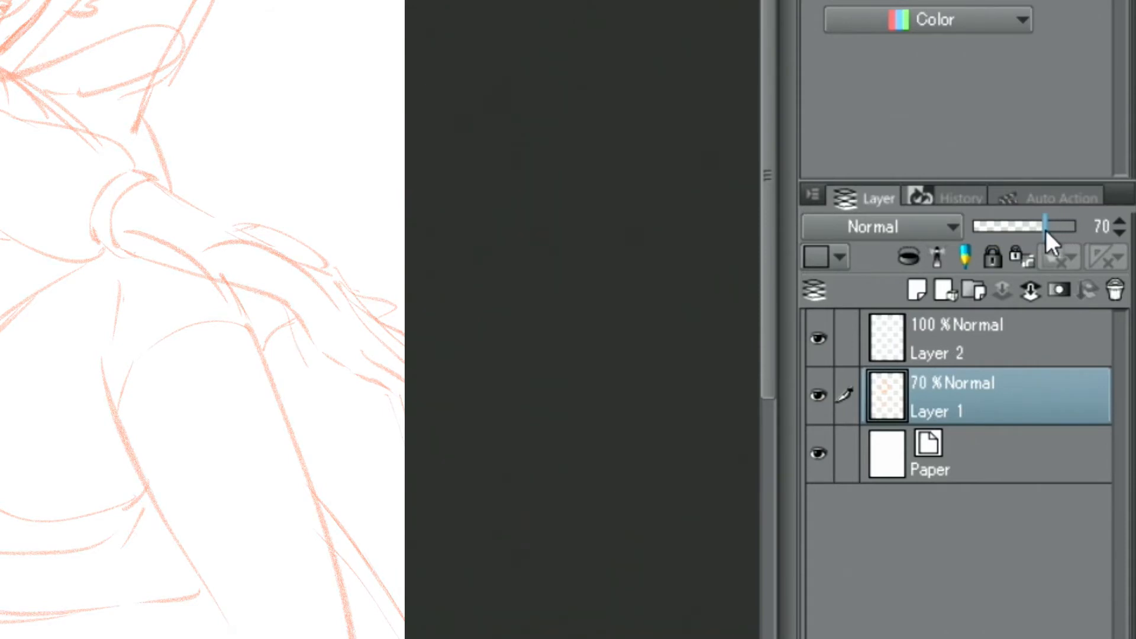
left_click_drag(1046, 227, 1032, 226)
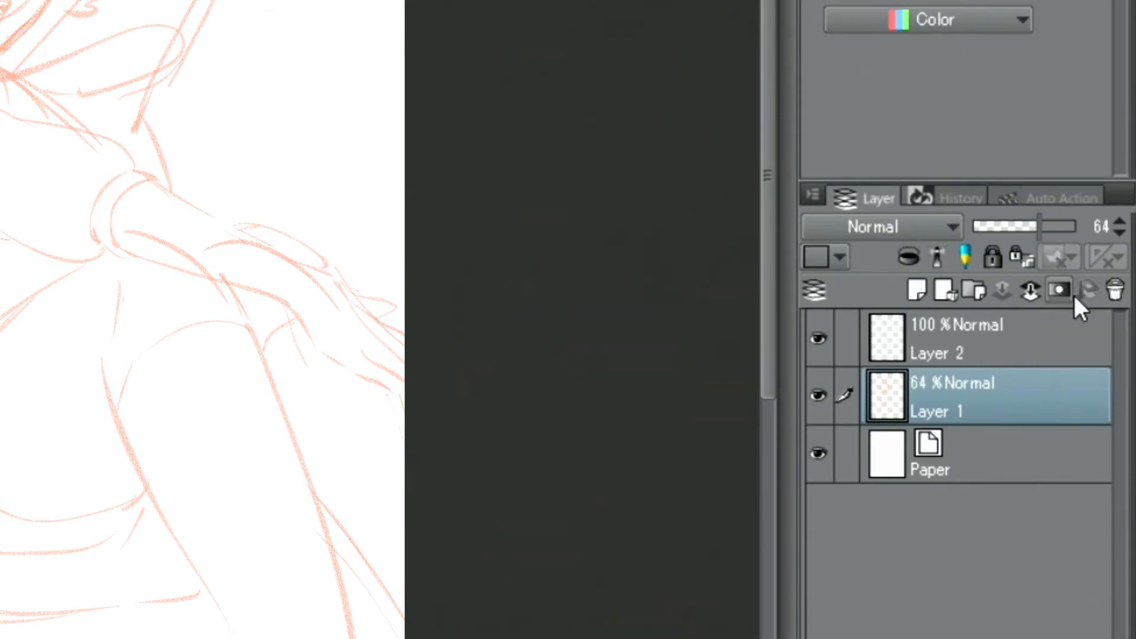
left_click(942, 337)
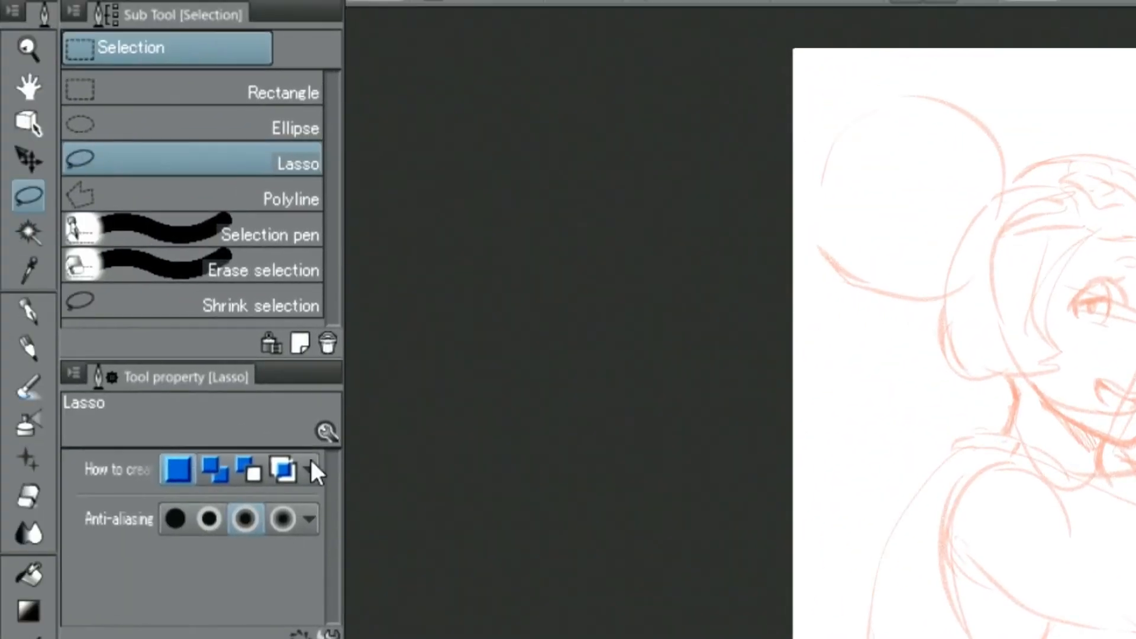
- Pick blue and draw a pencil line along the hair beside the girl's face
left_click(28, 348)
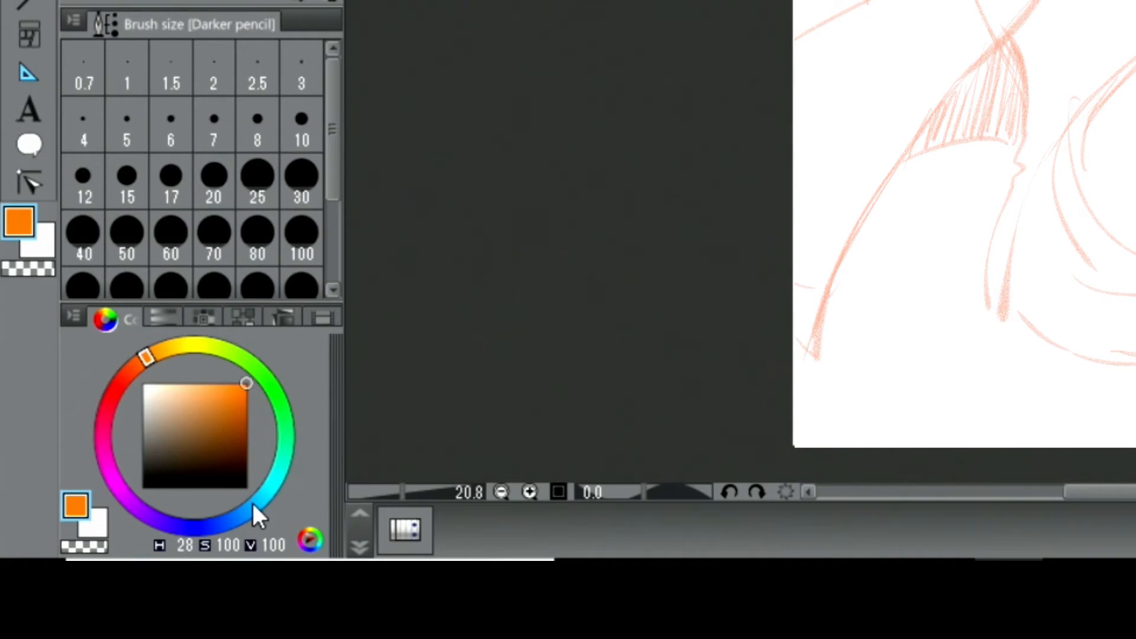
left_click(239, 514)
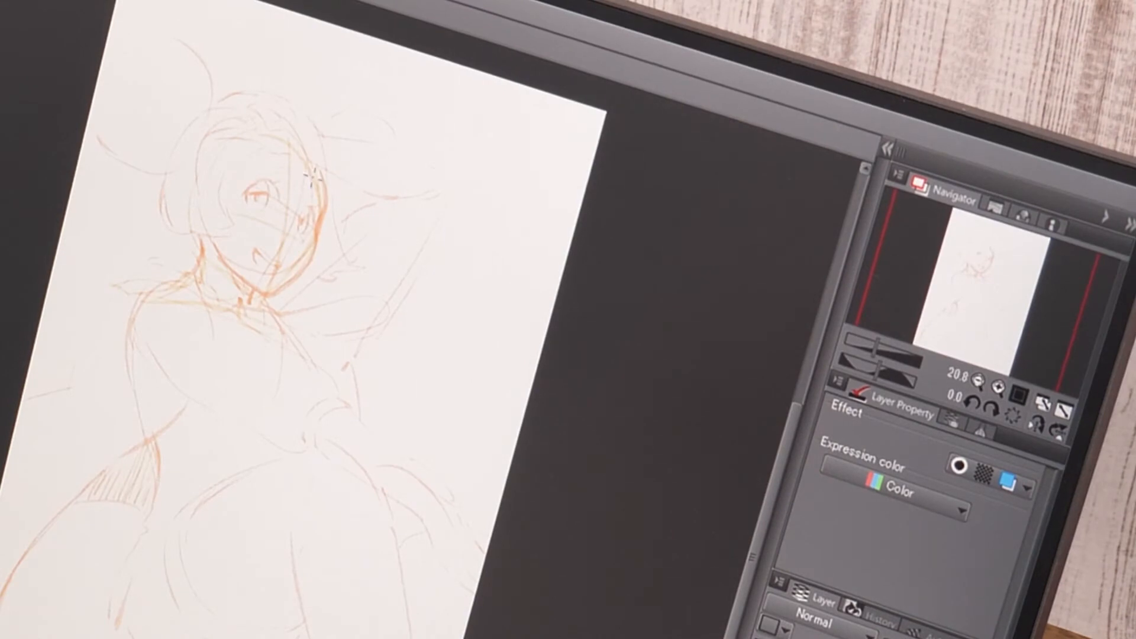
left_click_drag(310, 152, 313, 249)
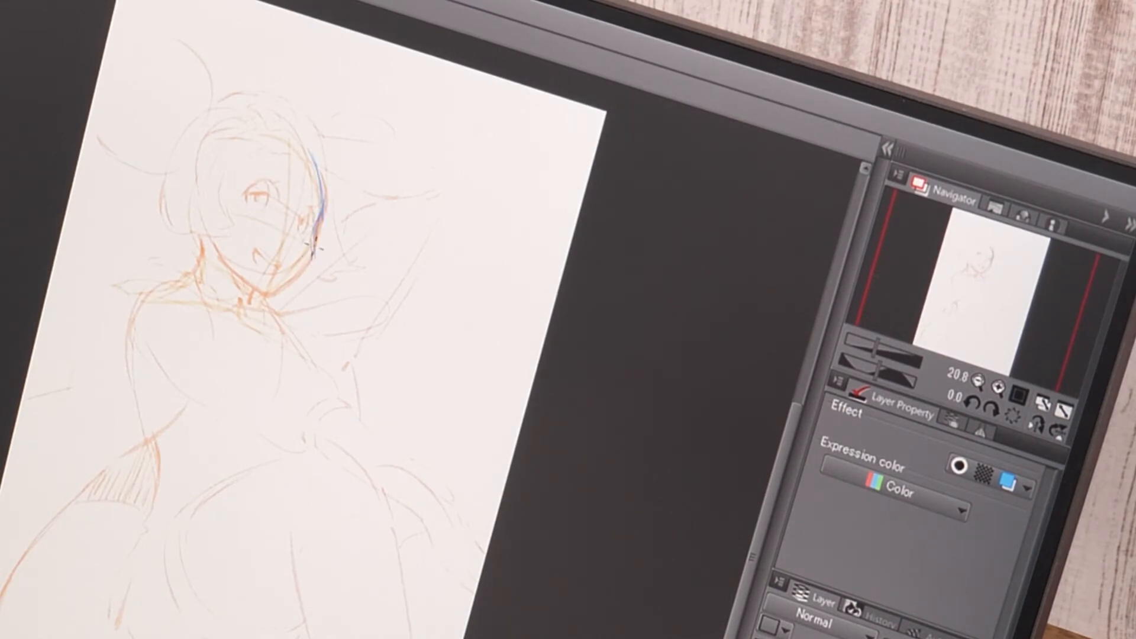